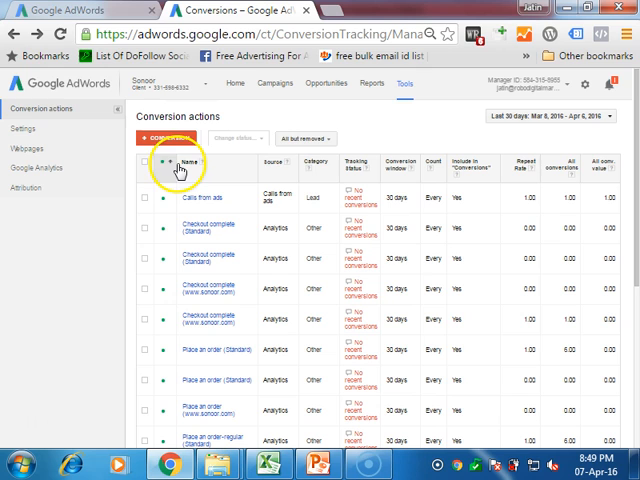
Step: From the Tools menu's Conversion actions page, start a new conversion action
left_click(405, 83)
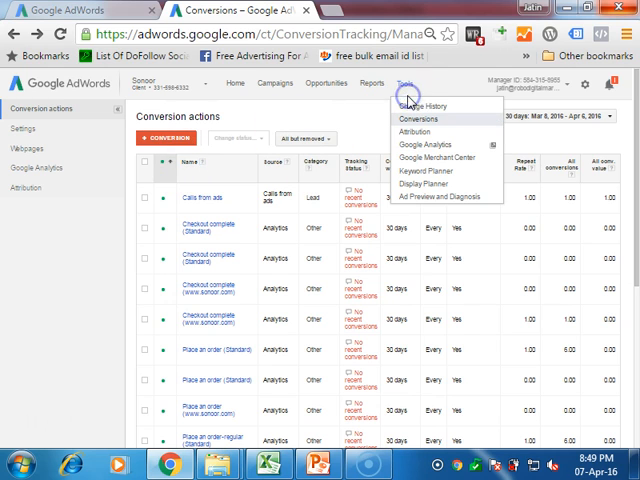
mouse_move(420, 127)
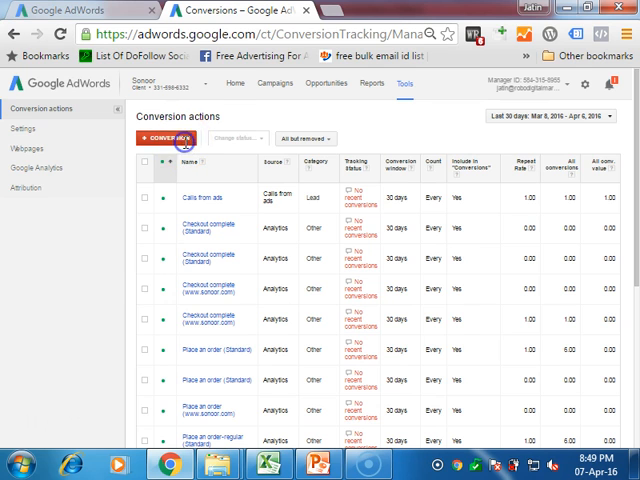
left_click(159, 139)
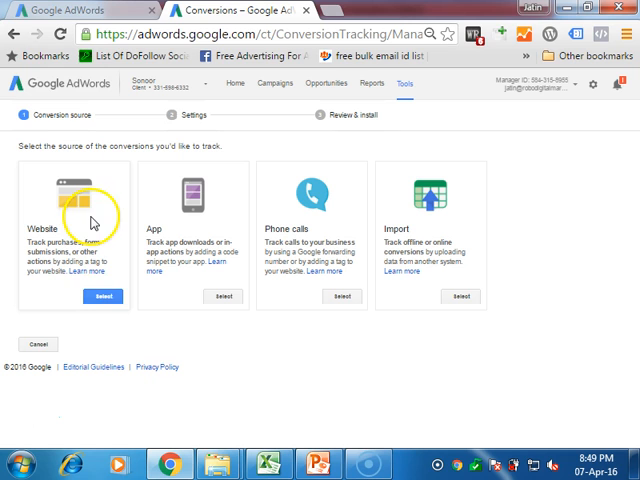
Step: Choose Website as the conversion source and name the conversion 'Lead Generation'
left_click(101, 296)
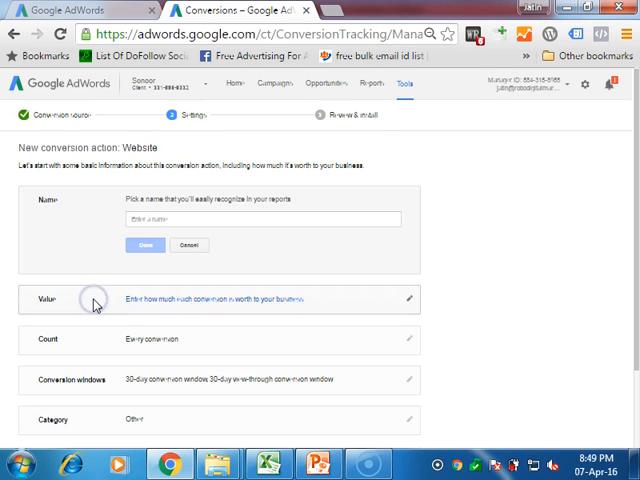
left_click(255, 219)
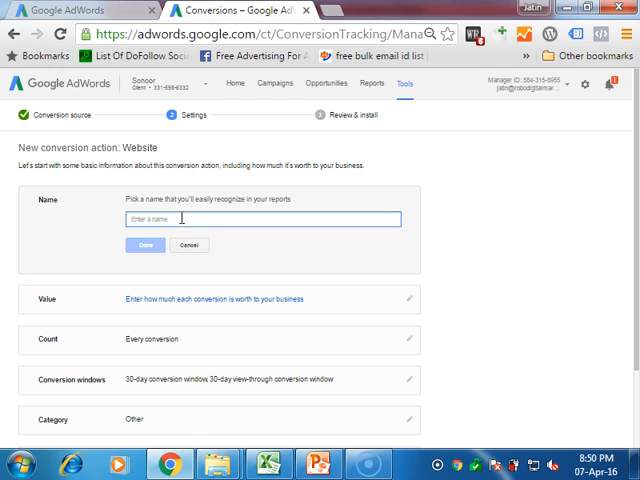
type("4")
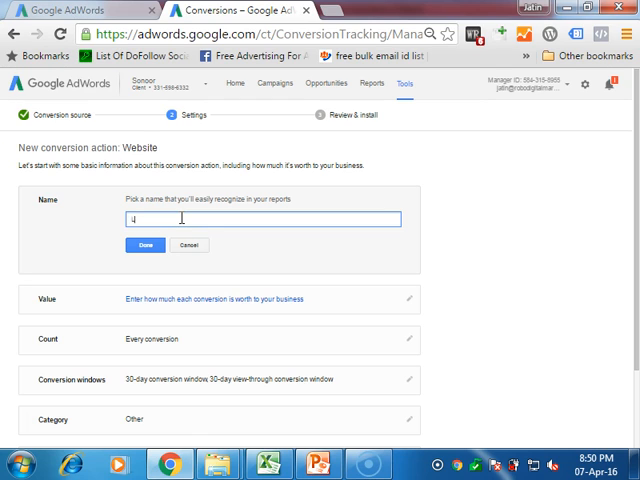
type("Lead Generat")
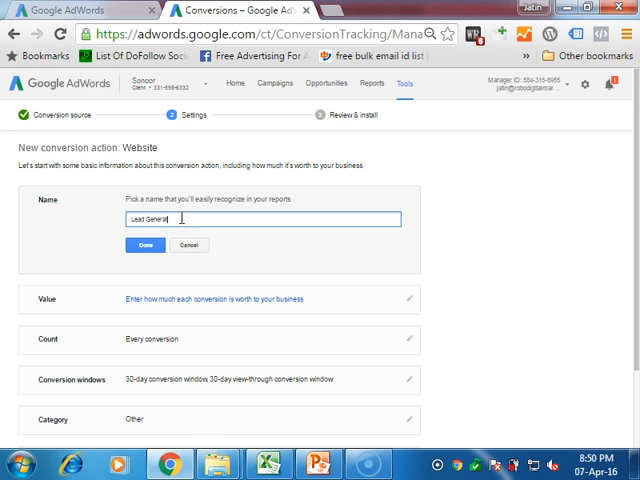
type("ion")
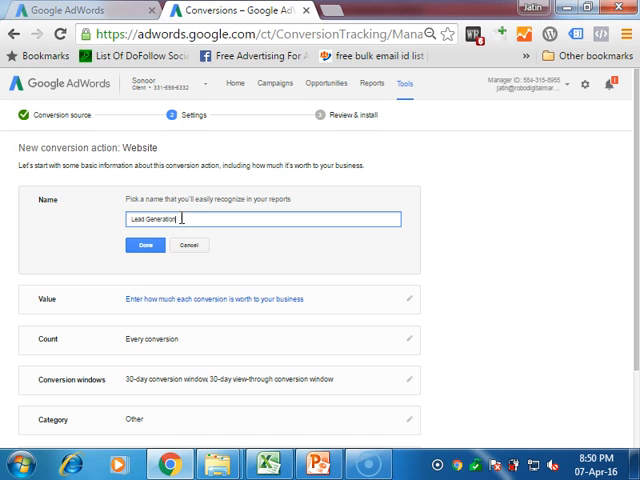
left_click(146, 245)
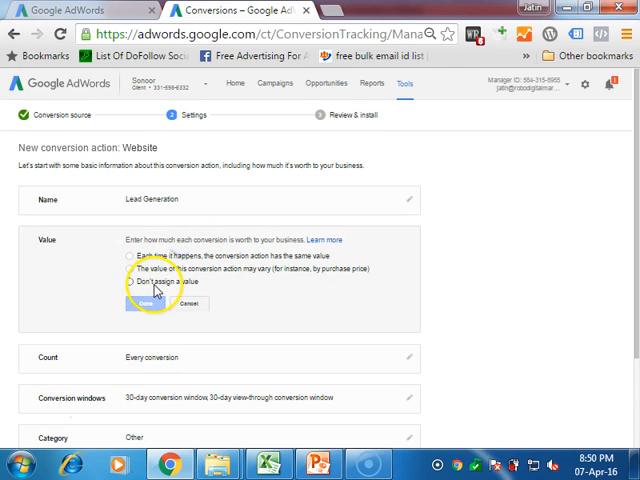
Step: Set Value to 'Don't assign a value' and Count to One
left_click(147, 303)
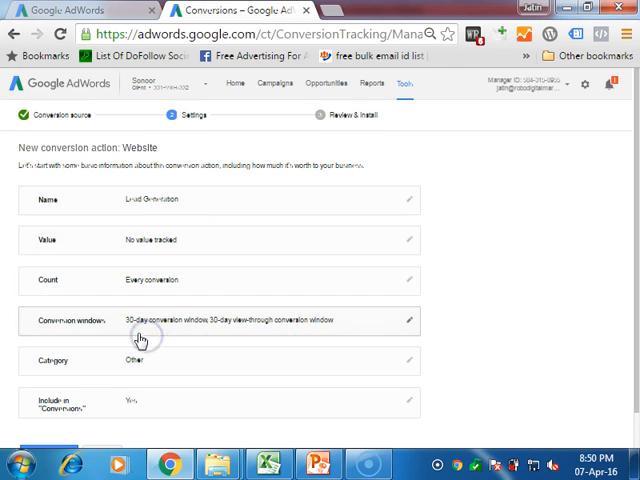
left_click(408, 280)
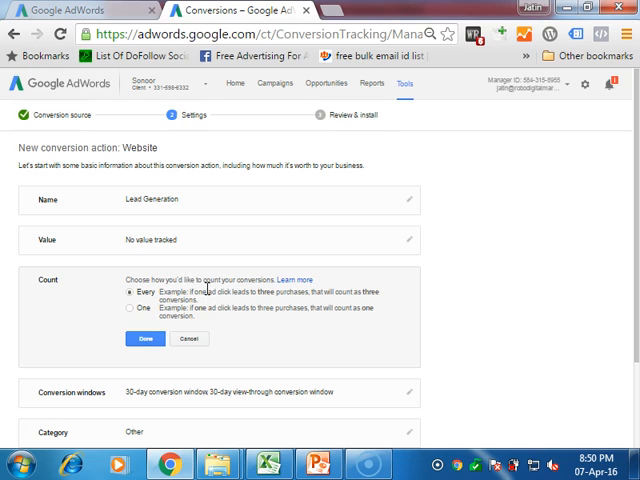
left_click(128, 320)
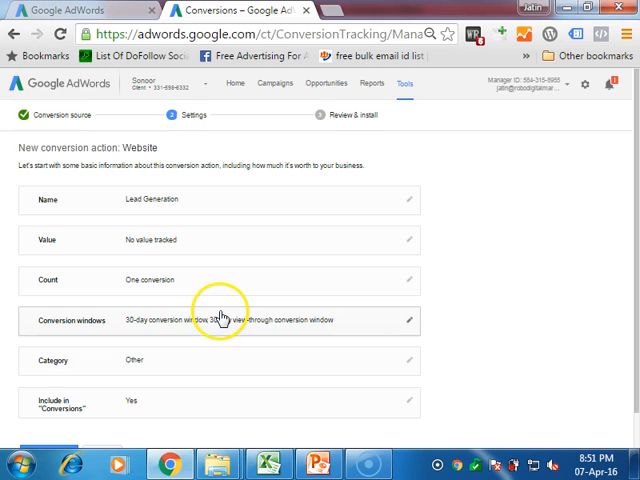
Step: Set the Conversion window to 90 days and confirm it
left_click(406, 320)
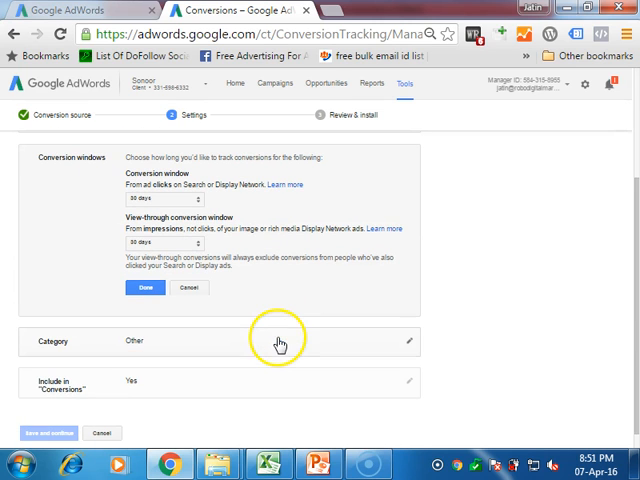
mouse_move(285, 340)
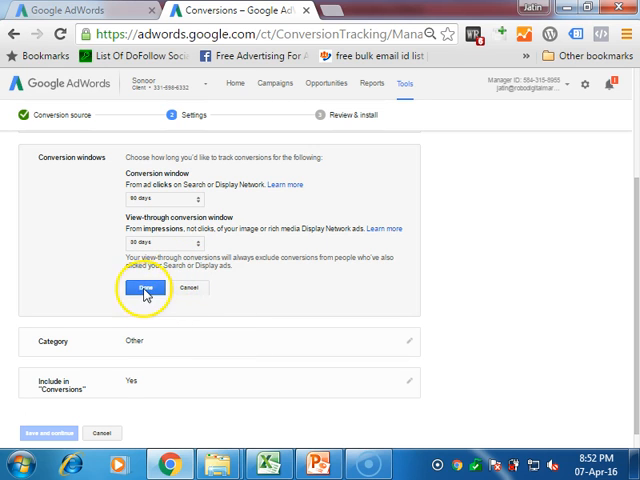
left_click(145, 288)
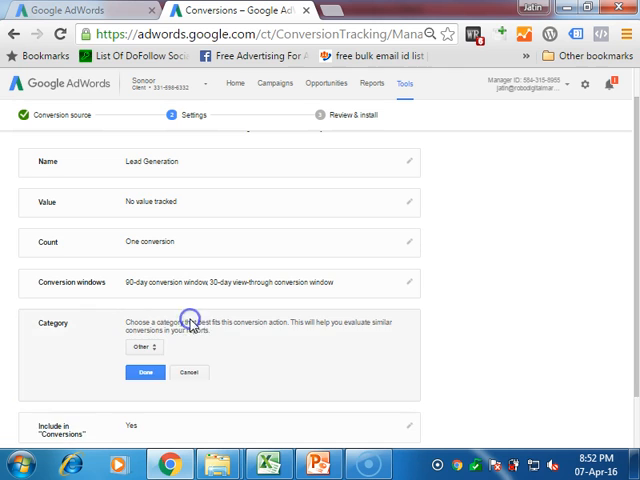
Step: Set the Category to Sign-up and save the conversion settings
left_click(143, 347)
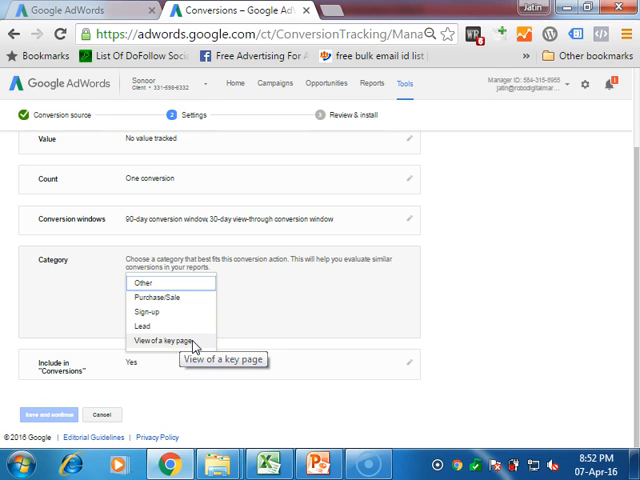
mouse_move(165, 315)
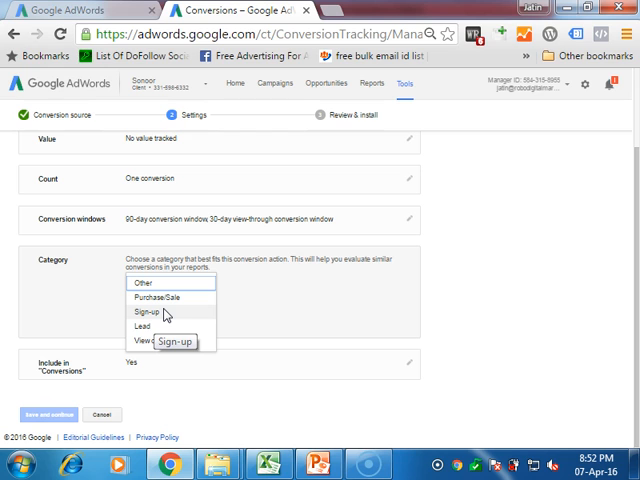
left_click(138, 314)
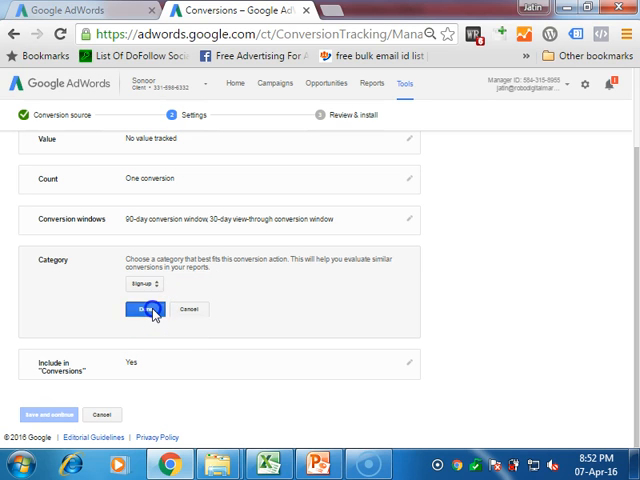
left_click(143, 310)
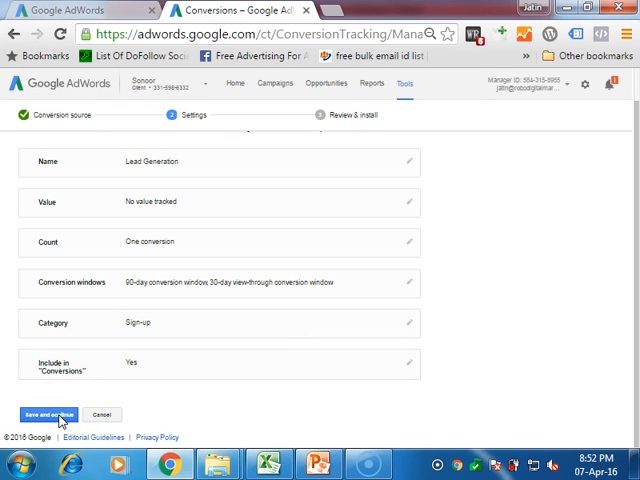
left_click(47, 414)
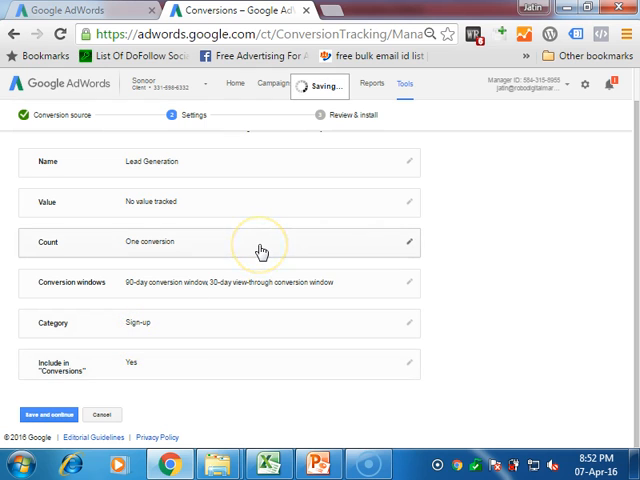
left_click(48, 414)
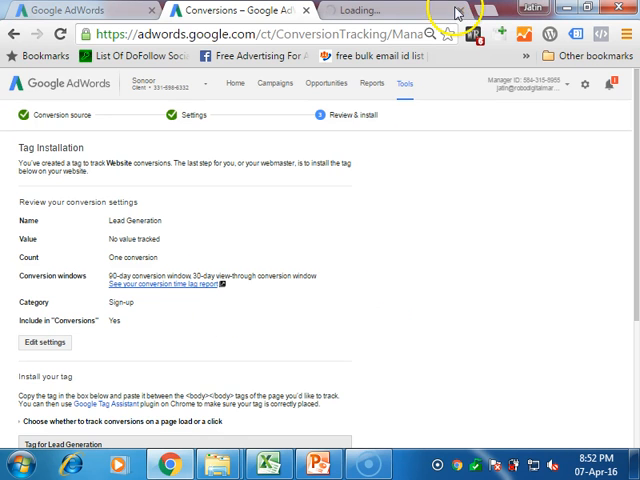
Step: In a new Chrome tab, go to robocircle.in/test12/wp-admin
scroll("down", 3)
type("jat")
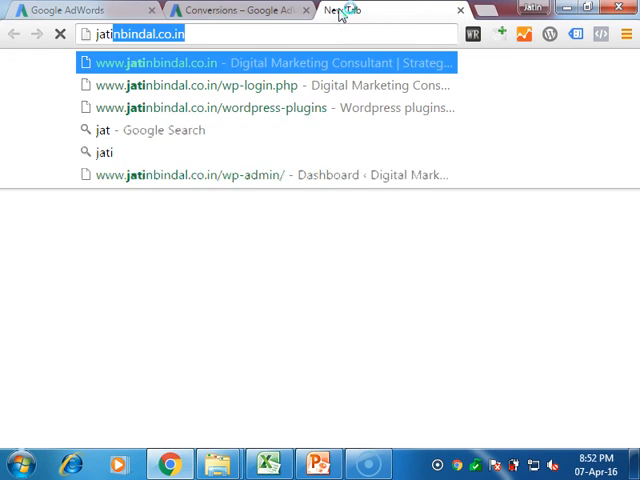
type("in")
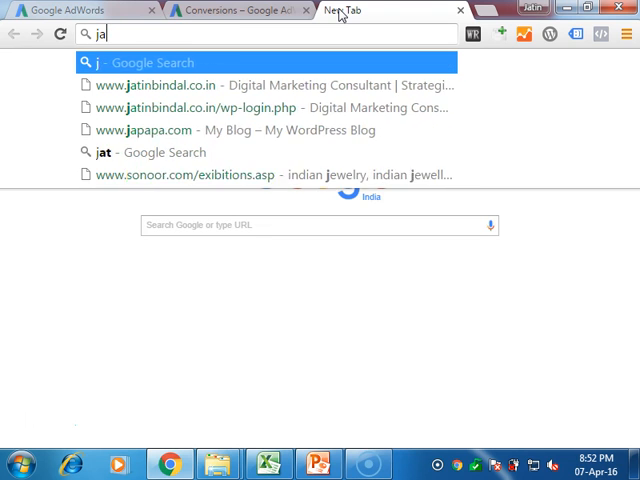
type("robocircle.in/wp/")
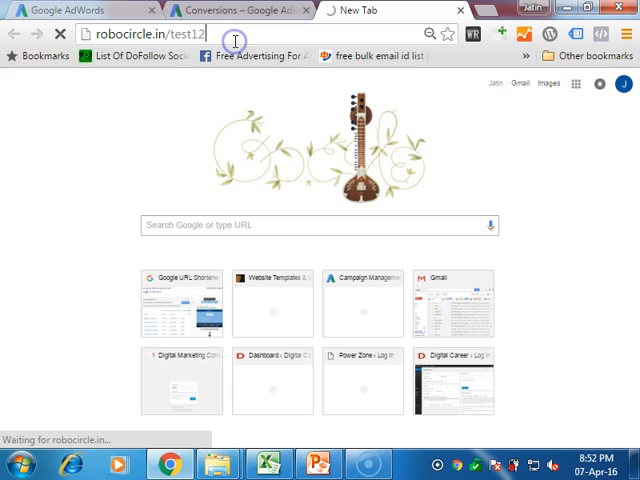
type("/wp-admin")
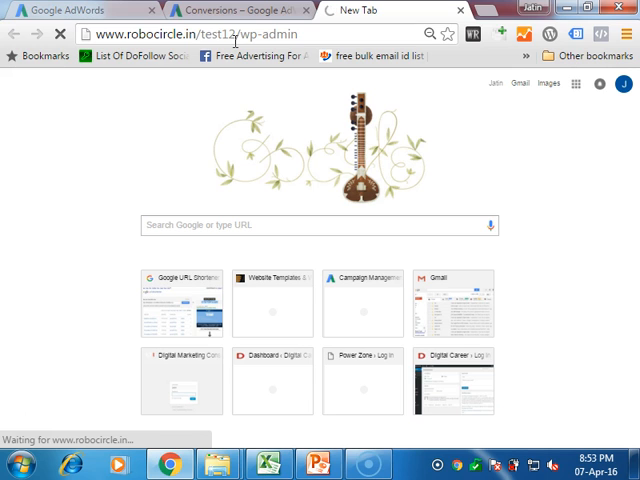
Step: Enter the username and password on the s2Member login page and log in
left_click(452, 383)
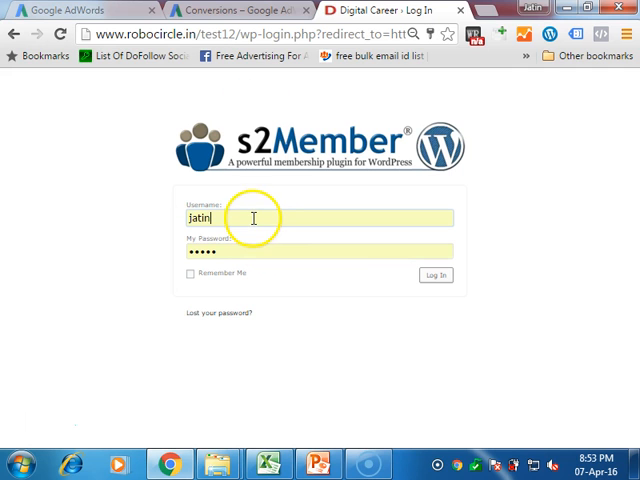
left_click(435, 275)
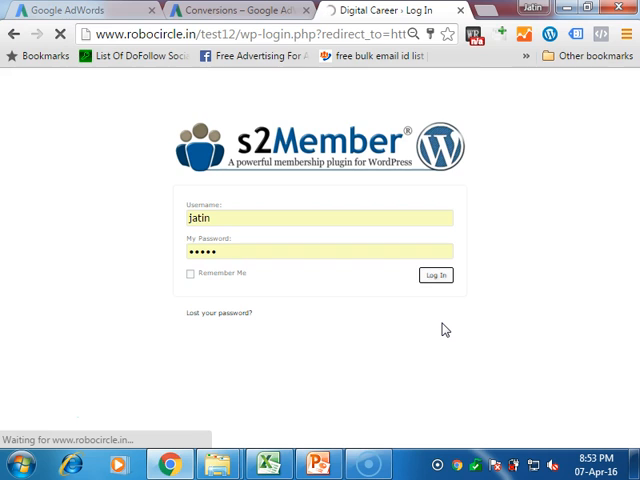
left_click(435, 275)
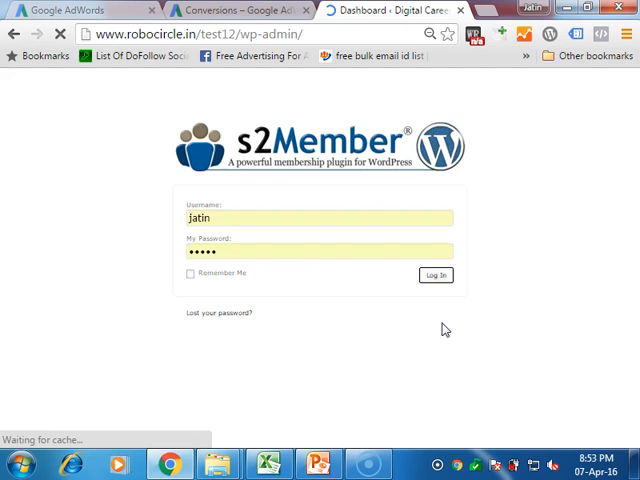
left_click(435, 275)
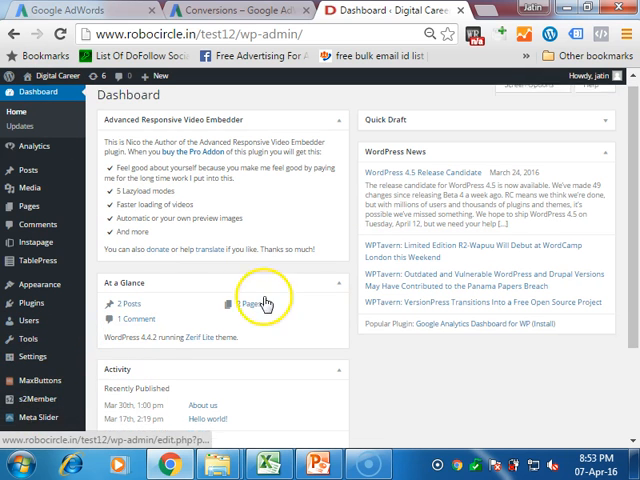
Step: Go to Settings > Header and Footer in the WordPress admin menu
scroll("down", 3)
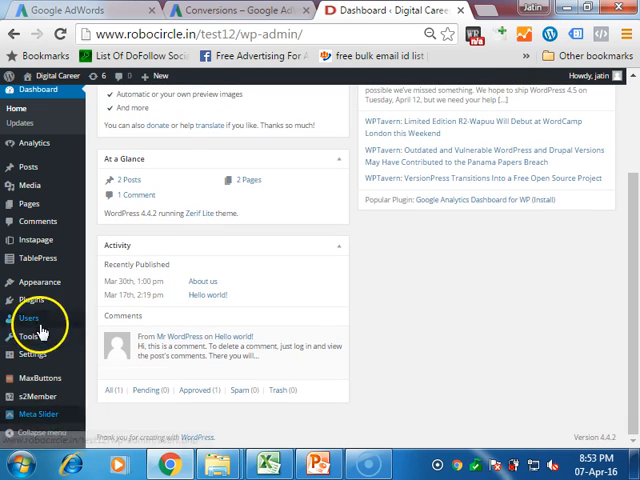
left_click(33, 354)
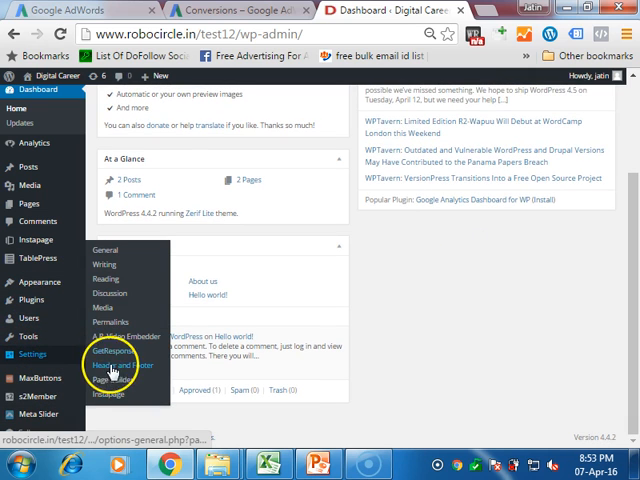
mouse_move(113, 365)
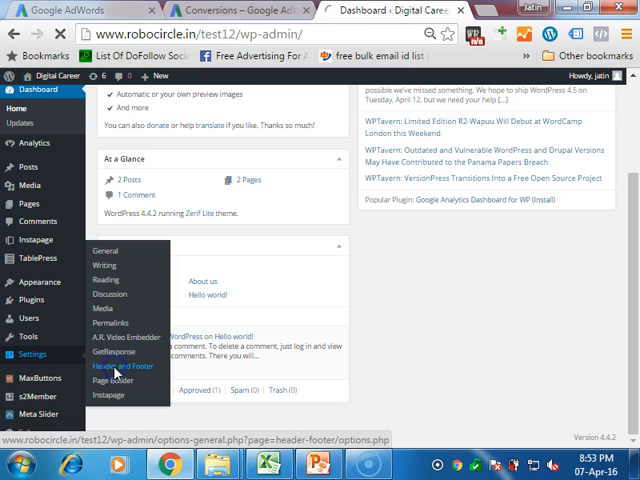
left_click(123, 365)
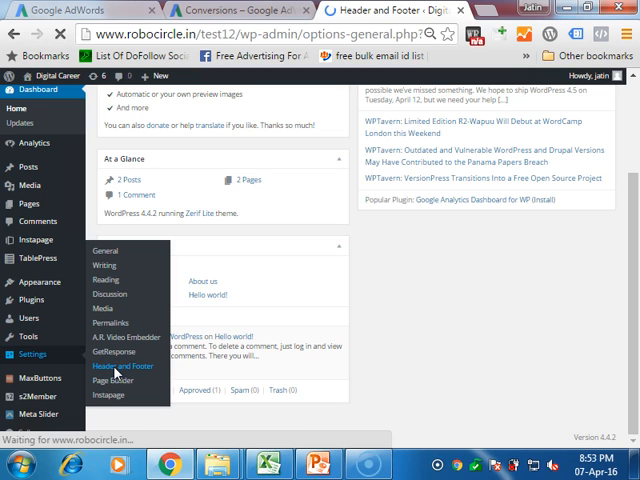
left_click(122, 366)
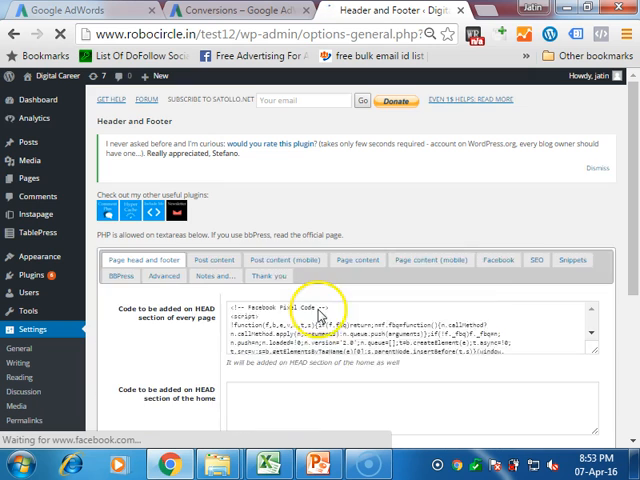
Step: Swap the head-section Facebook Pixel code for the AdWords conversion tag and save
scroll("down", 3)
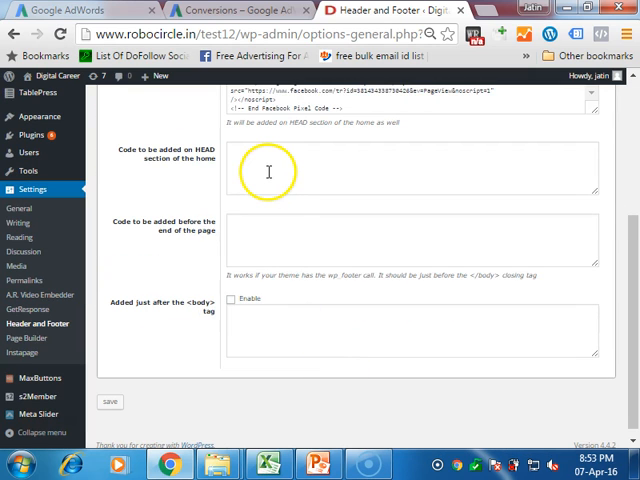
scroll("up", 3)
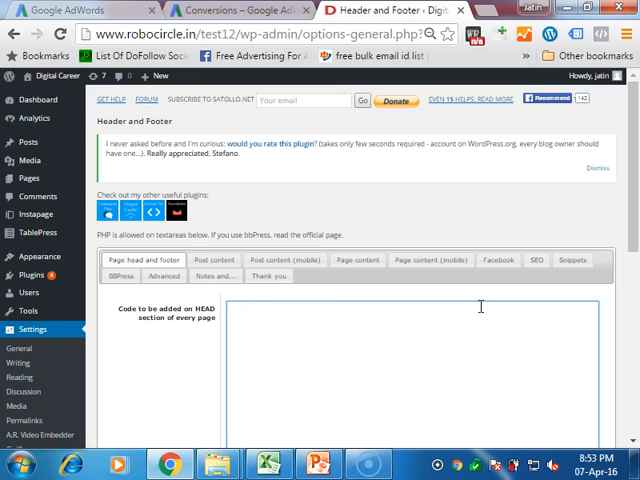
scroll("down", 3)
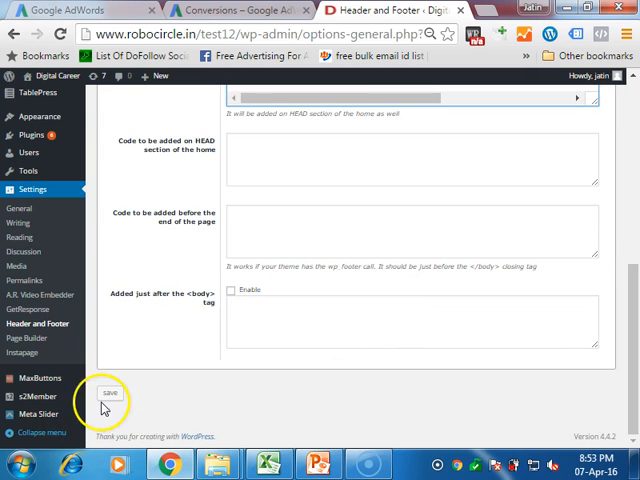
left_click(109, 393)
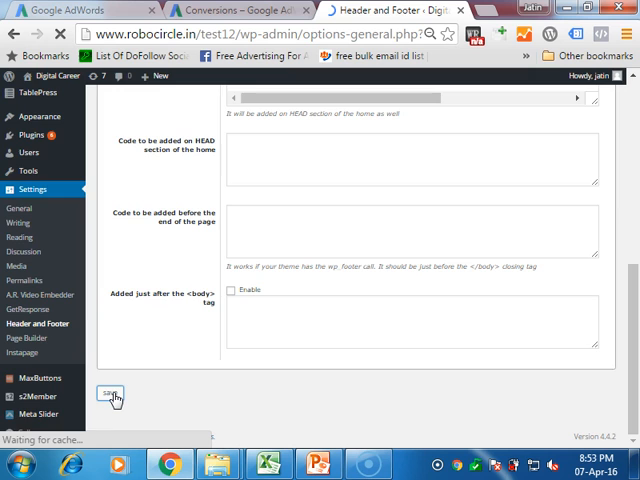
left_click(107, 396)
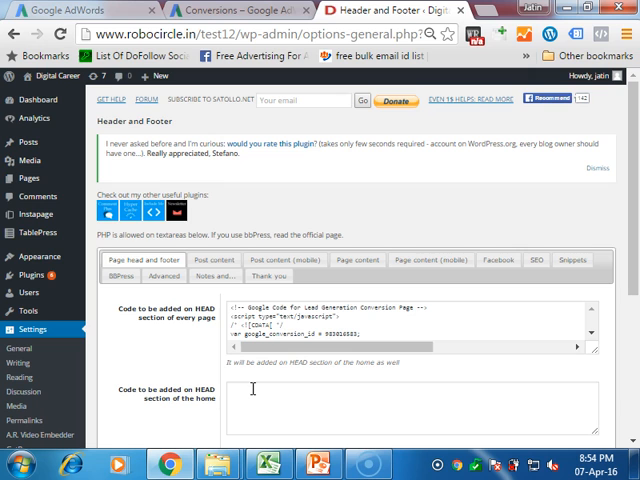
scroll("down", 3)
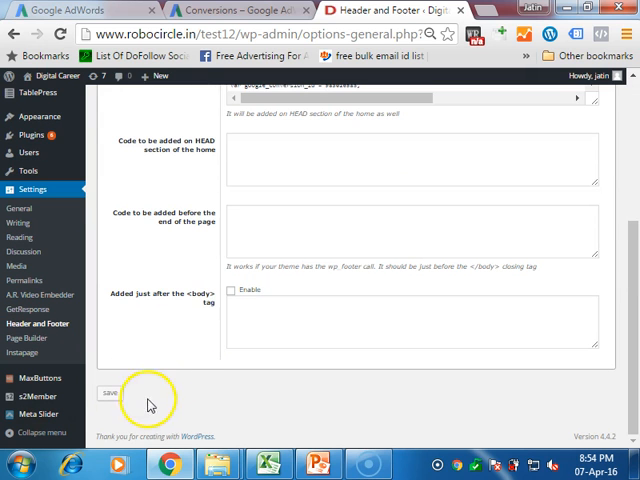
left_click(110, 393)
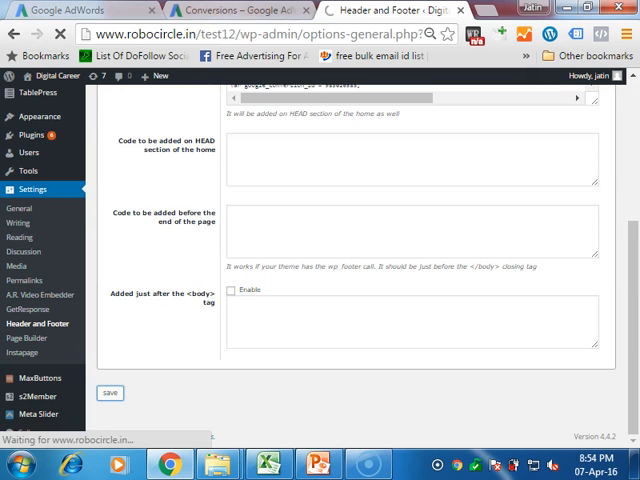